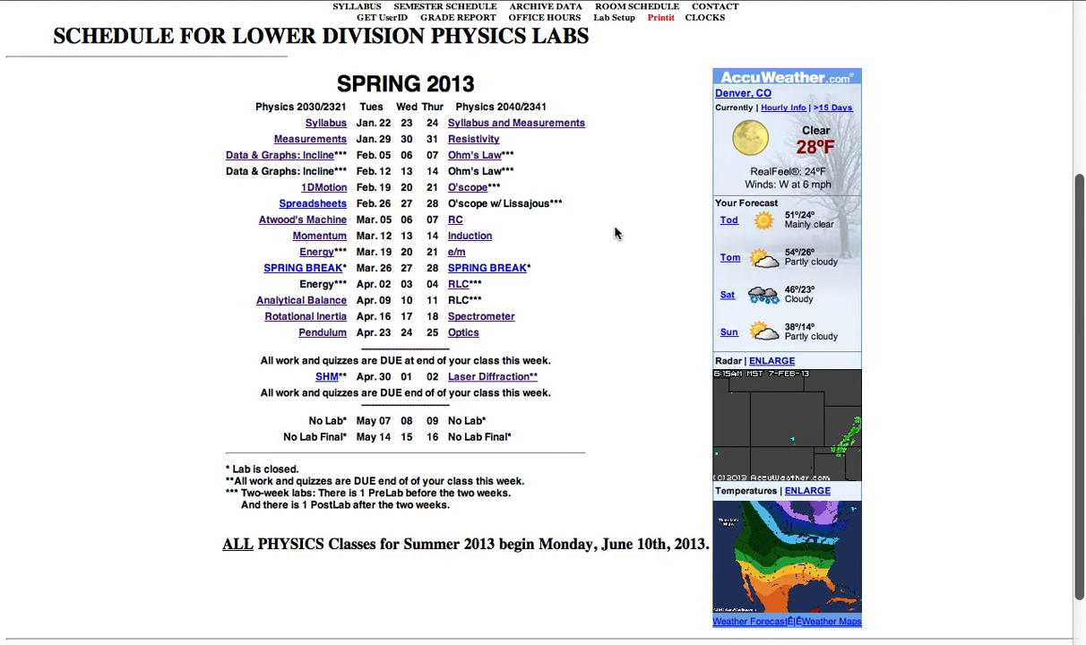
mouse_move(640, 226)
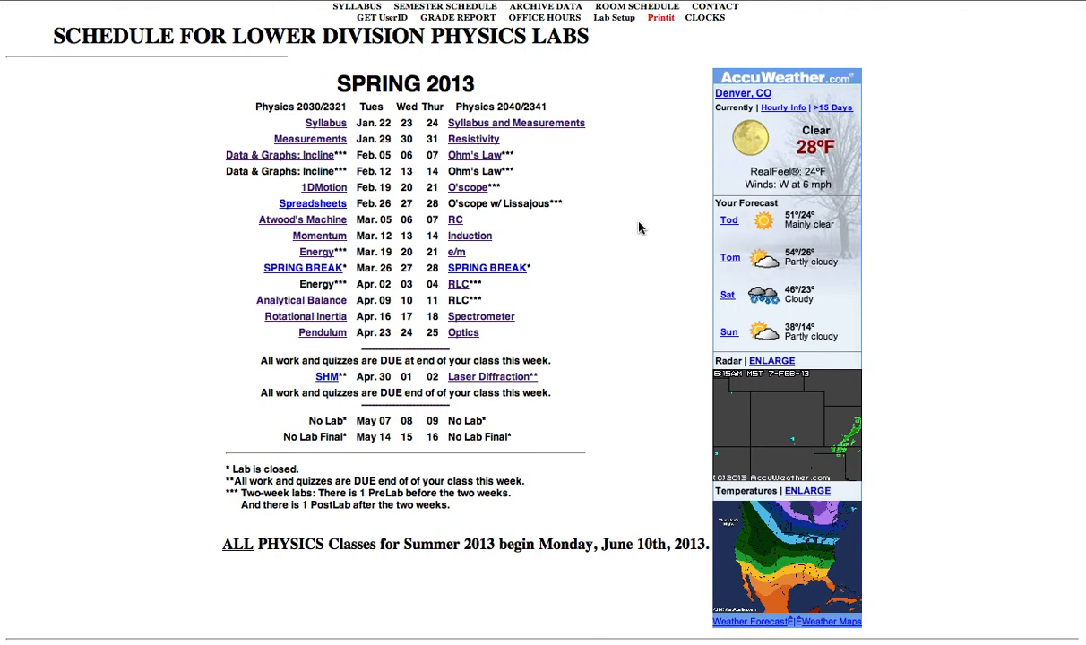
mouse_move(469, 159)
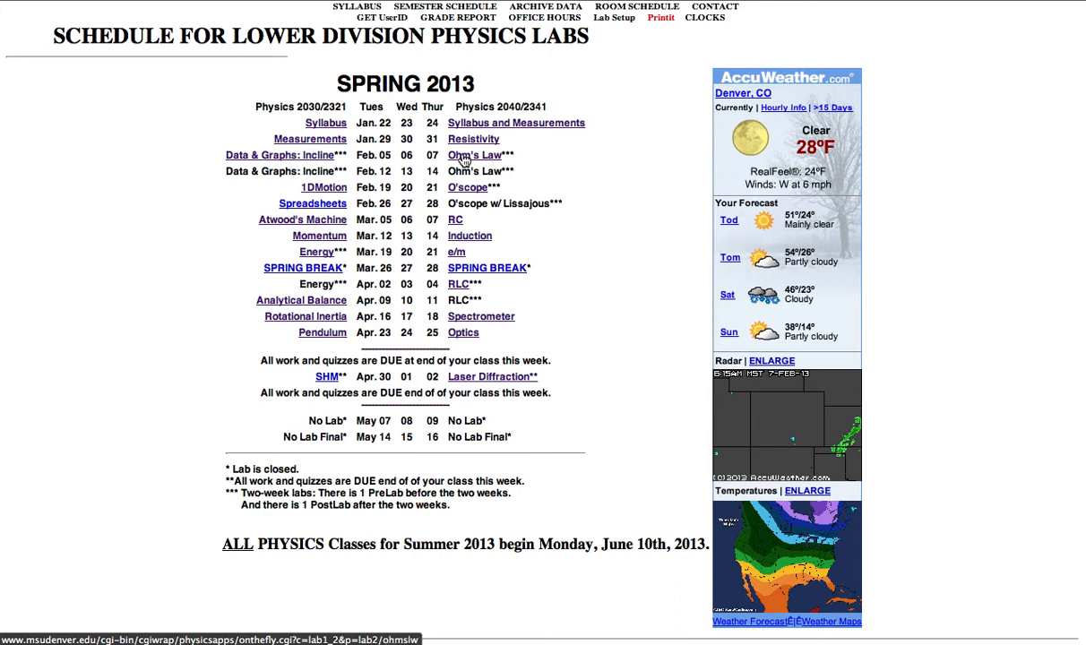
Step: Go to the Ohm's Law lab page from the Spring 2013 schedule
click(470, 154)
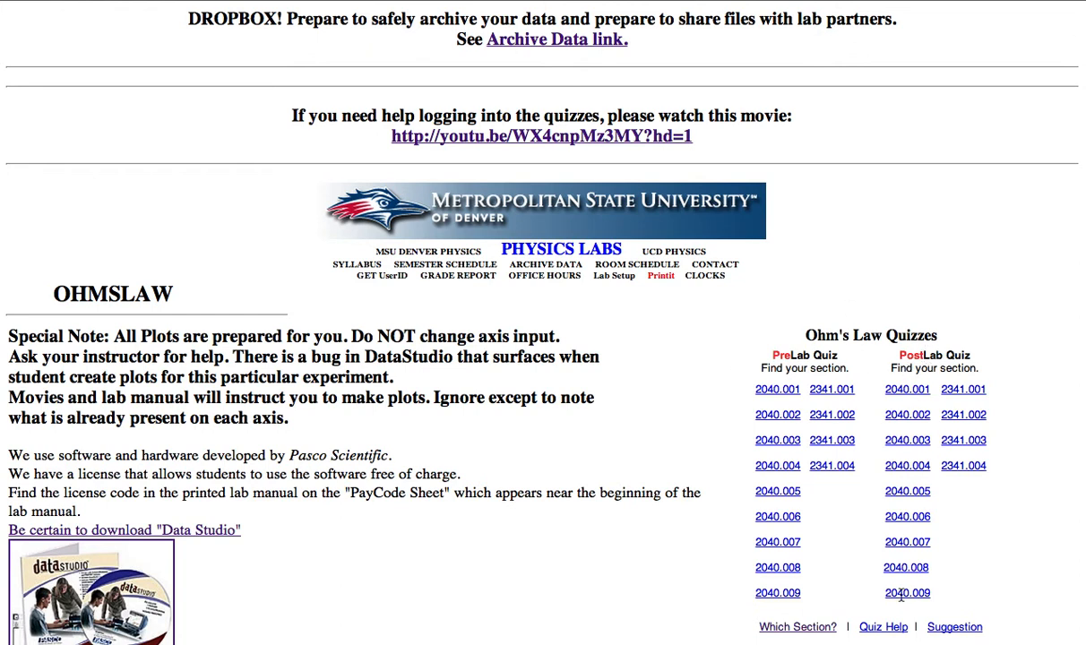
Step: Enter the 2040.009 PostLab quiz, log in with user ID 'MARTI' and begin
click(906, 595)
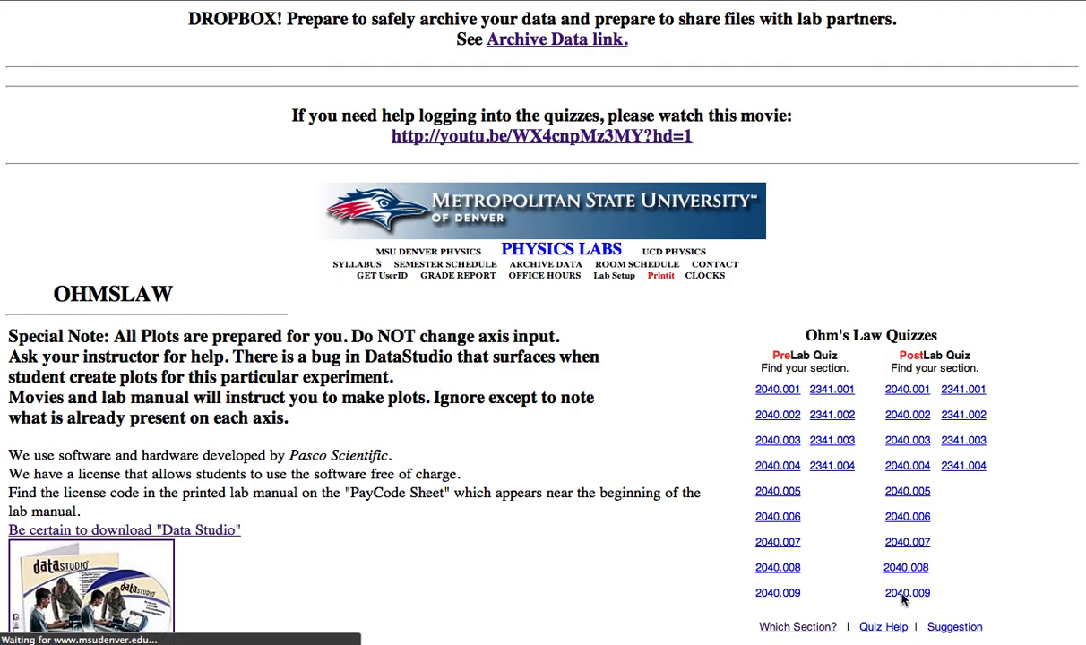
click(903, 595)
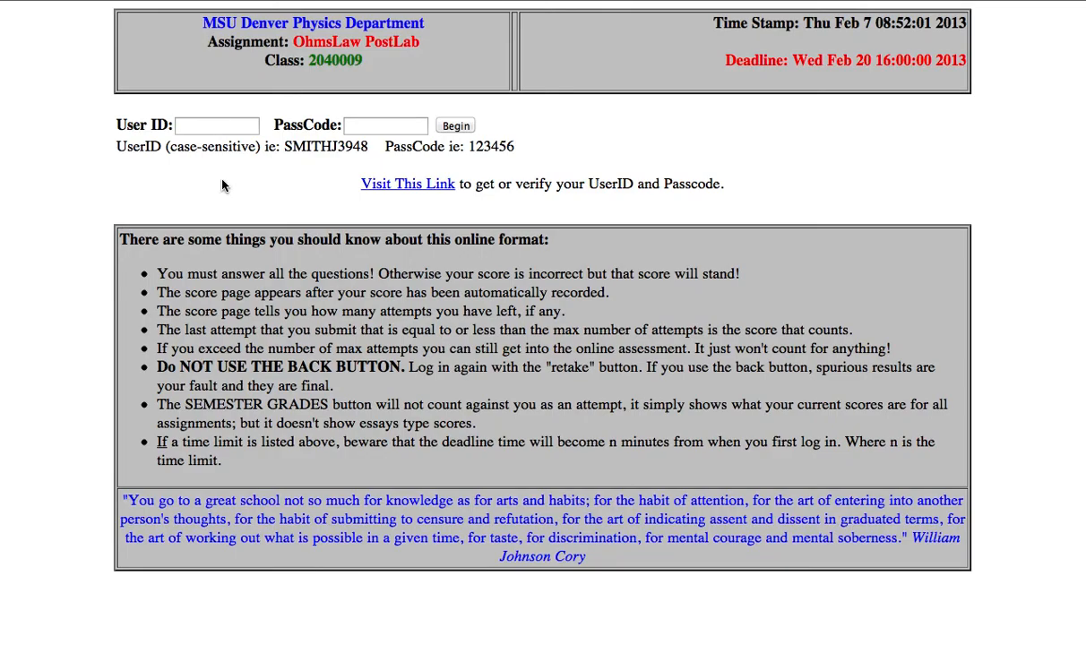
click(216, 126)
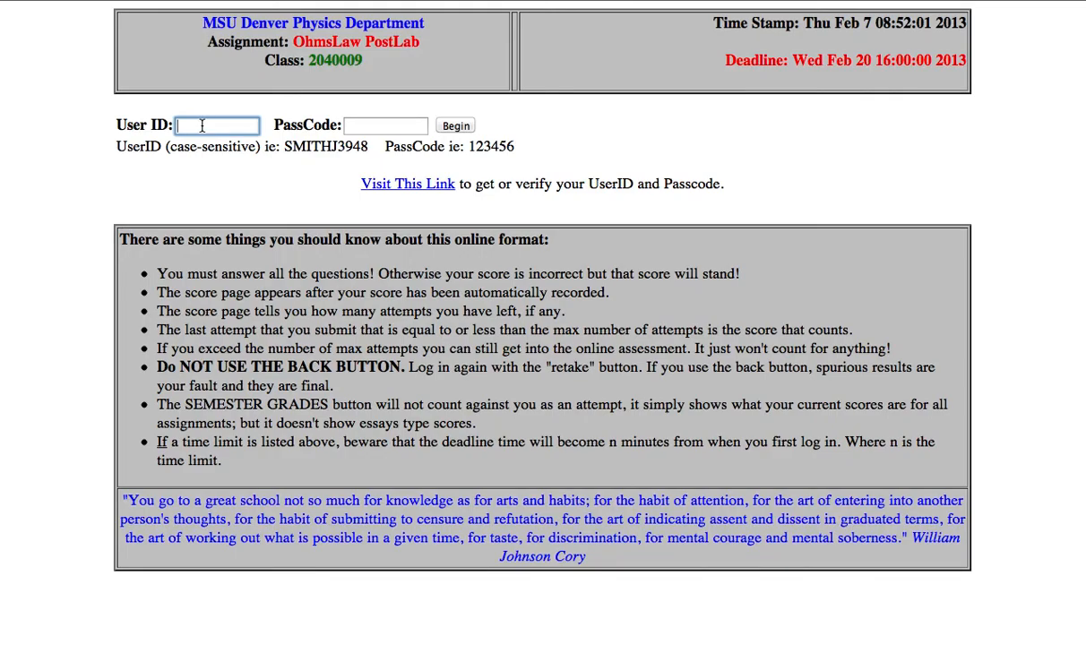
text(MARTINEZ)
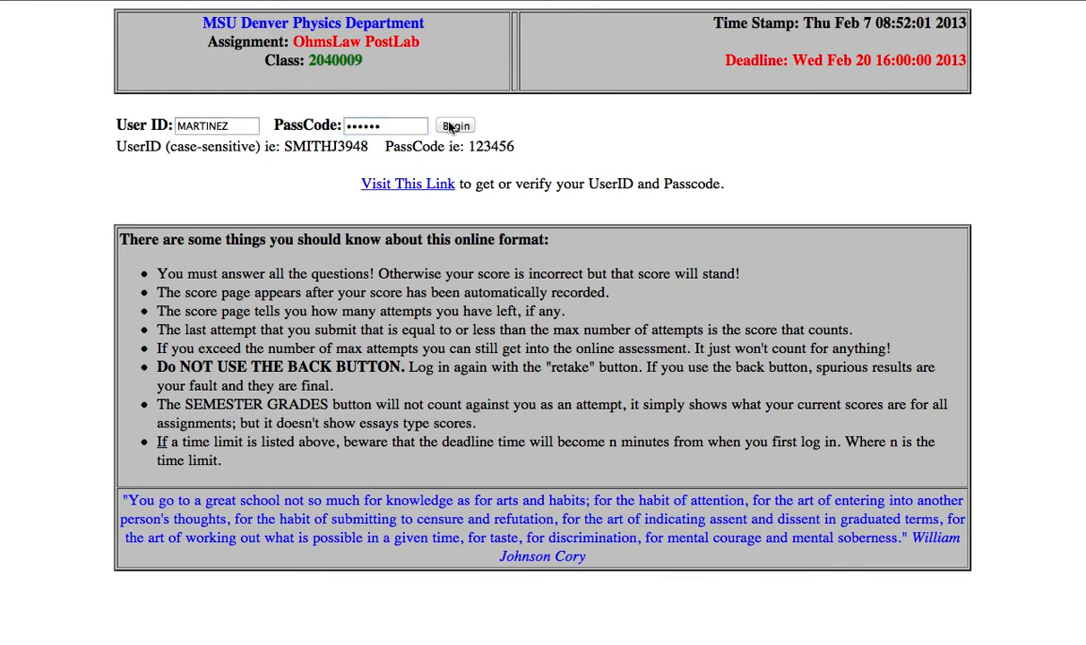
click(455, 126)
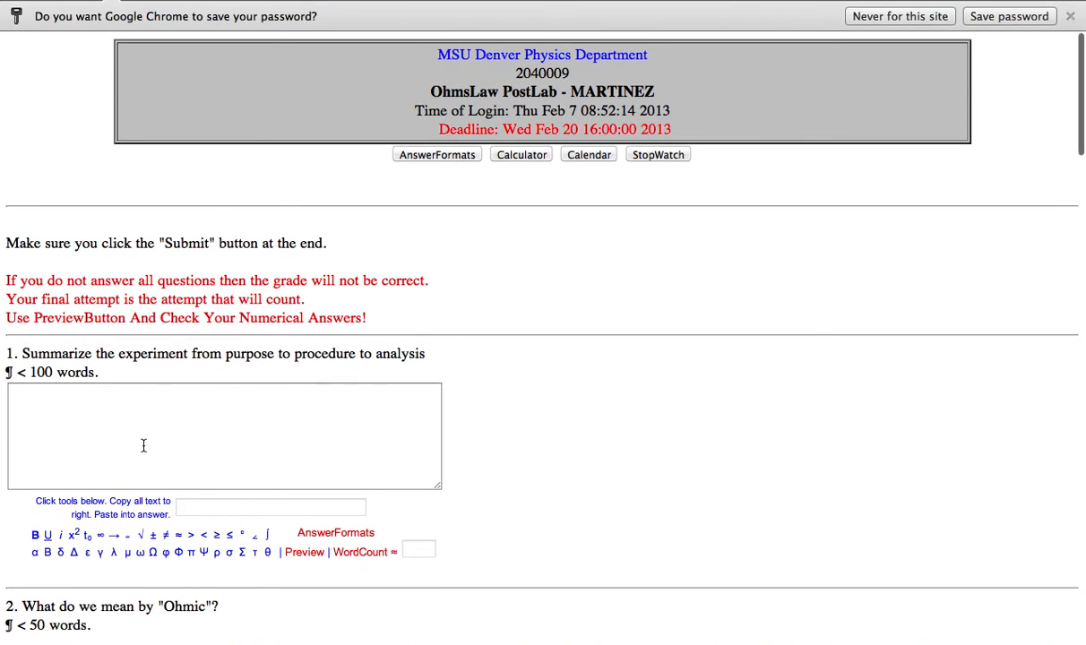
mouse_move(56, 380)
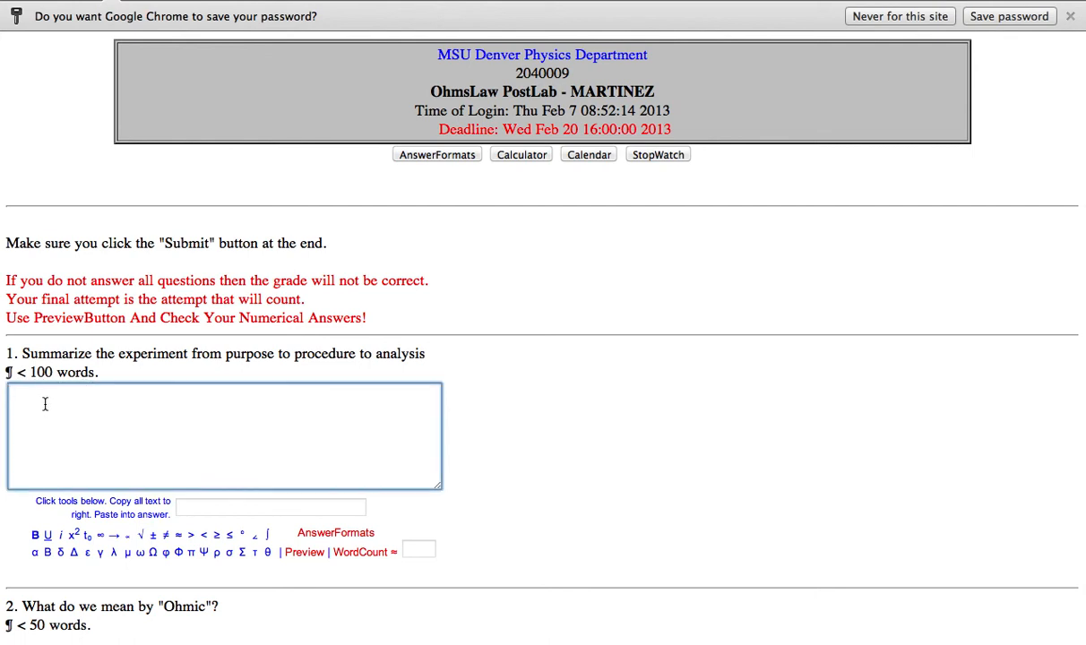
Step: Write 'So as I'm typing I need an alpha squared. Alpha^2 (NO!) Instead use the formatting toolbar.' as the answer
text(So as)
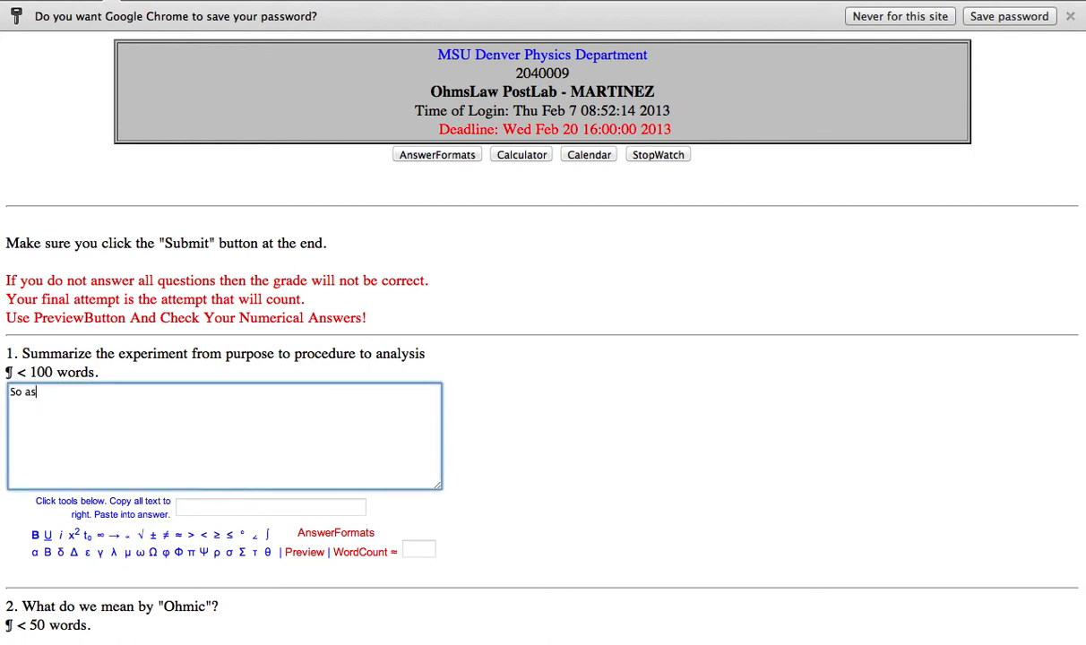
text(I'm ty)
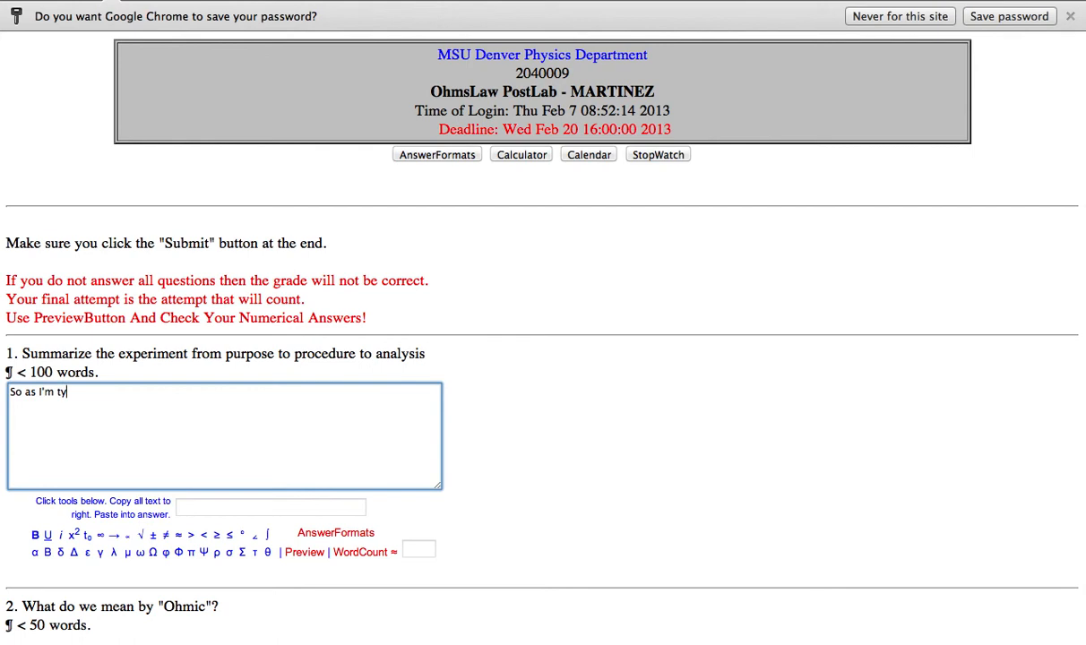
text(ping I need an)
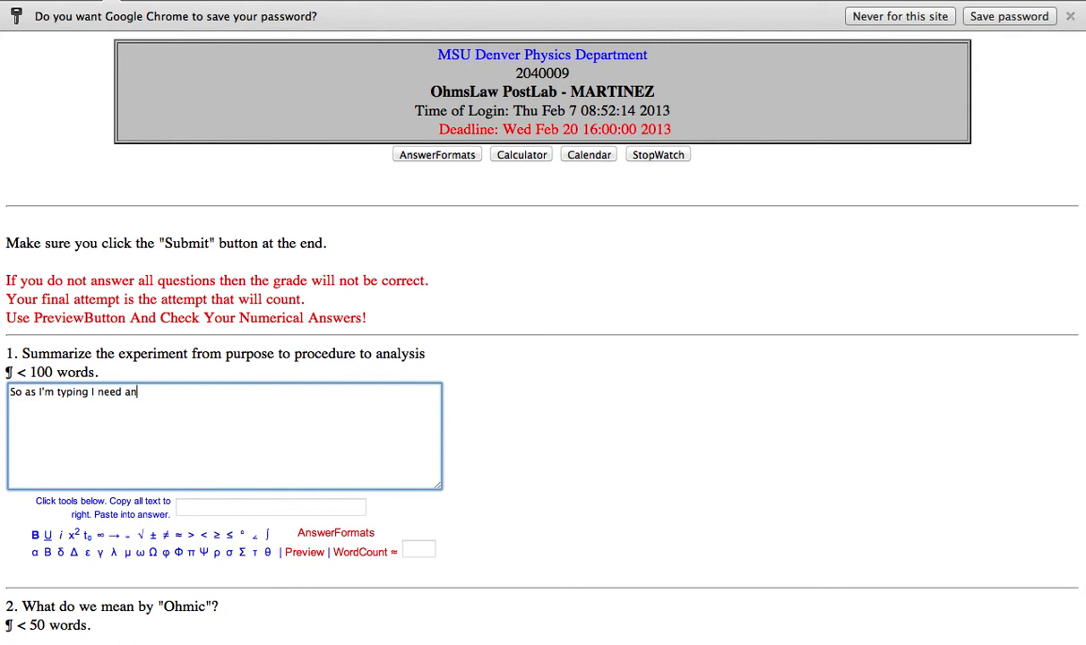
text(alp)
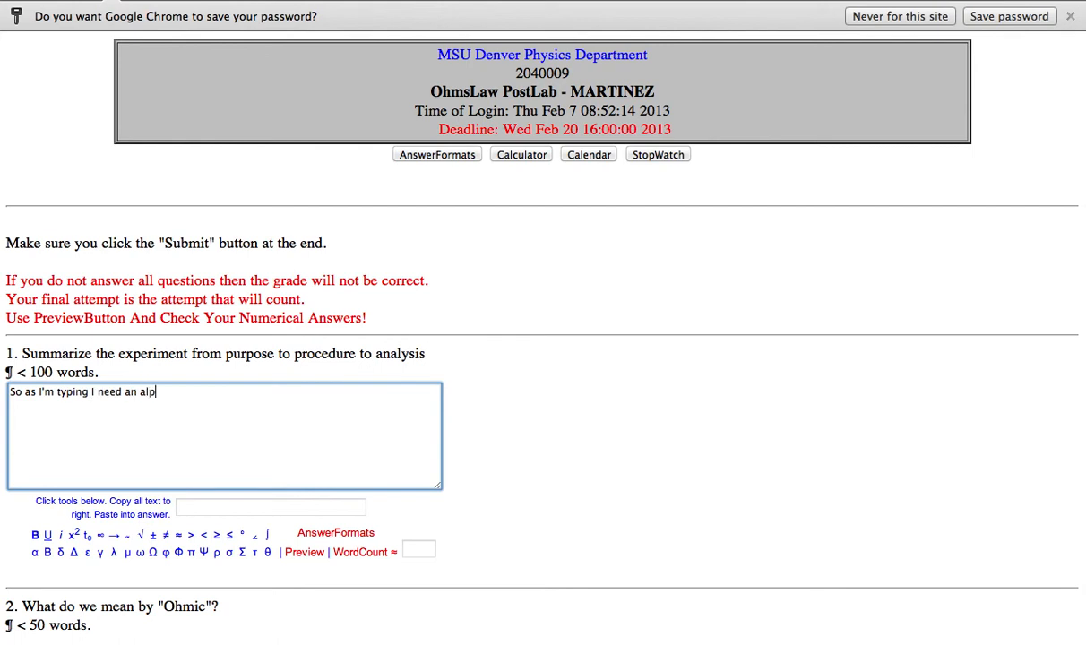
text(ha squa)
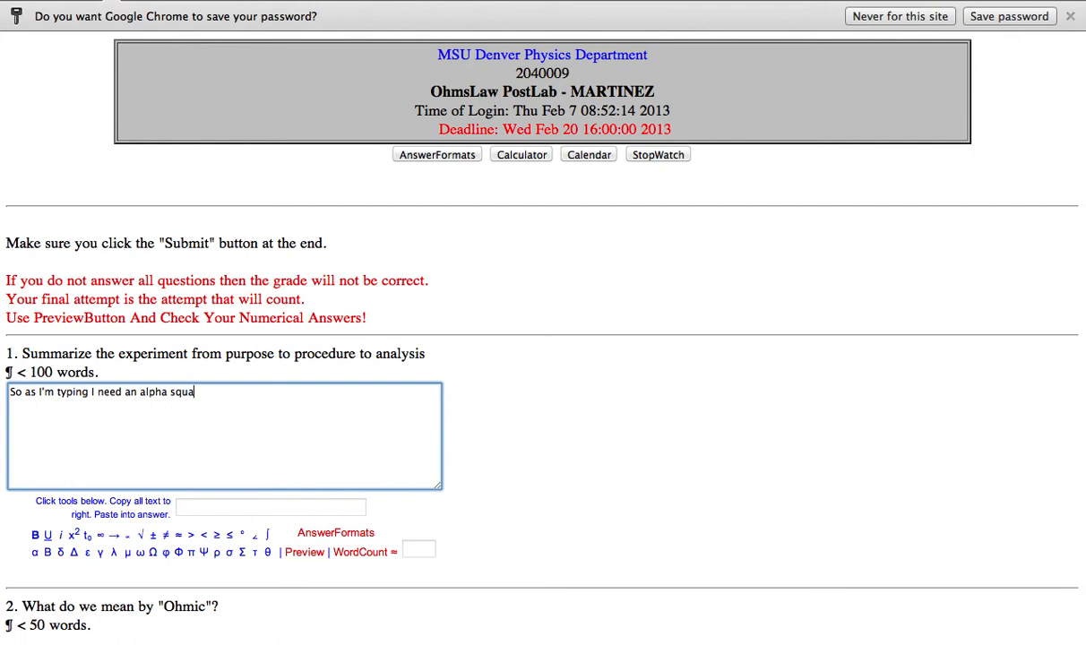
text(red. A)
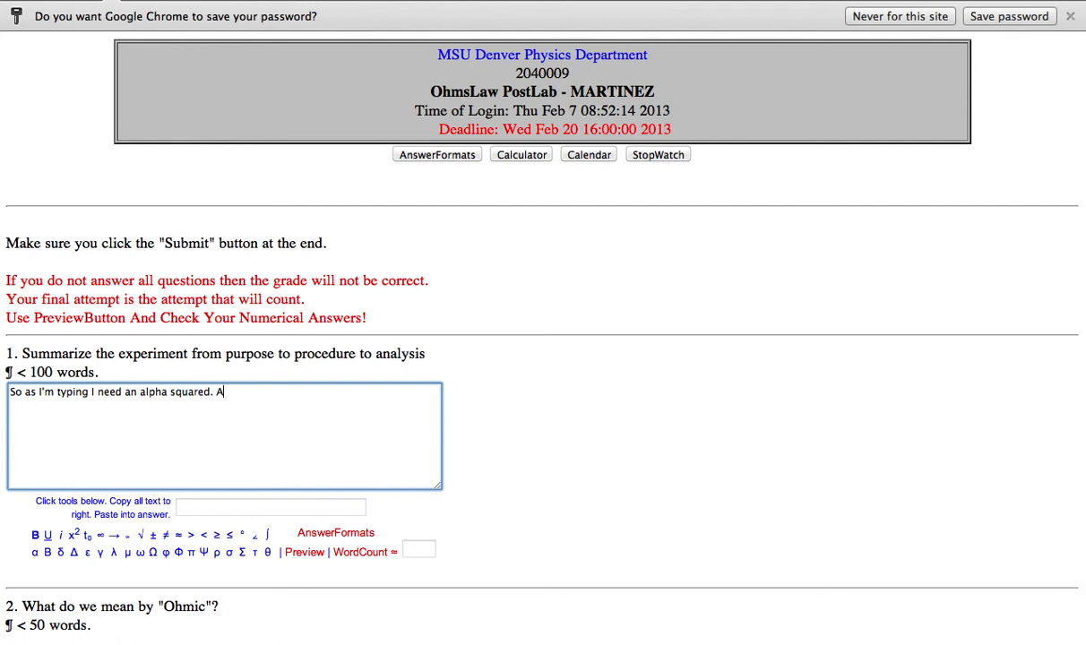
text(lpha^)
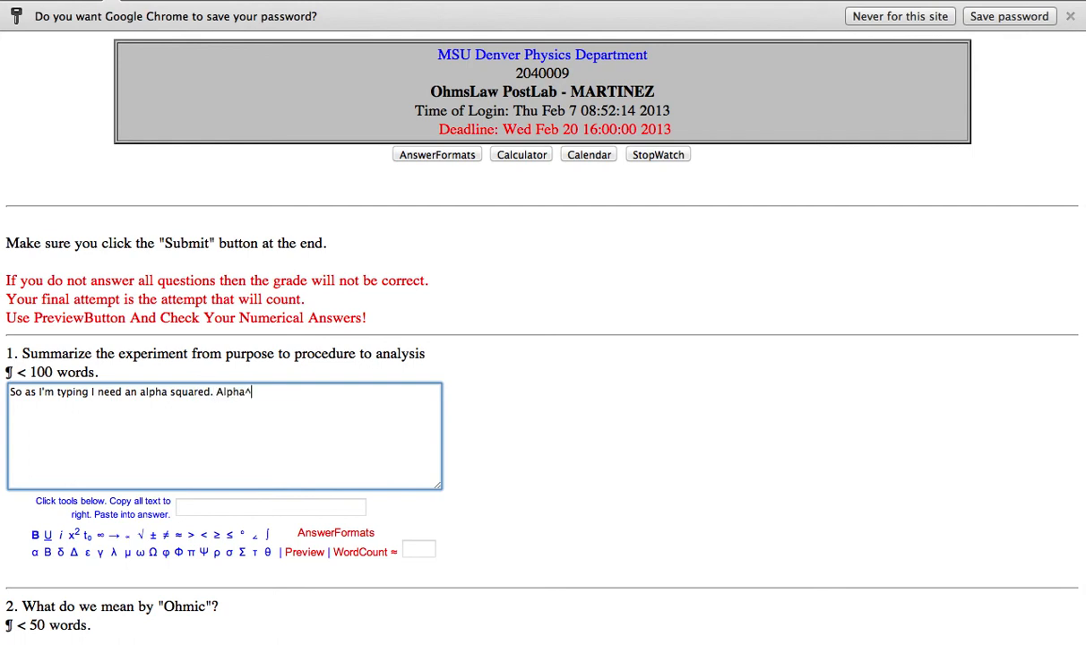
text(2 ()
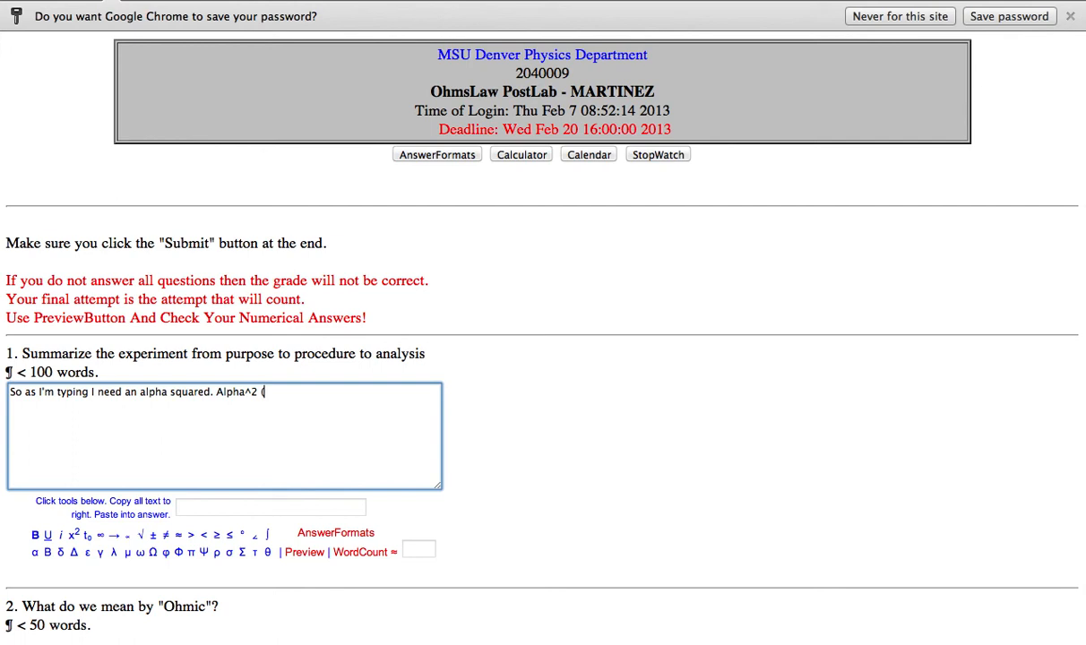
text(NO!))
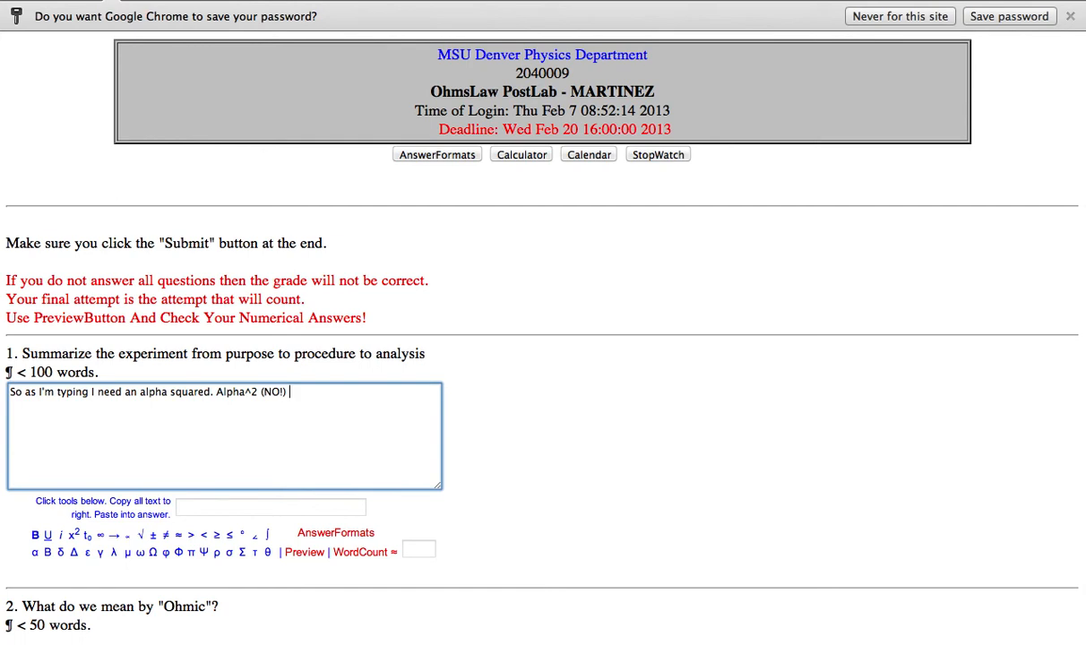
text(Instead use)
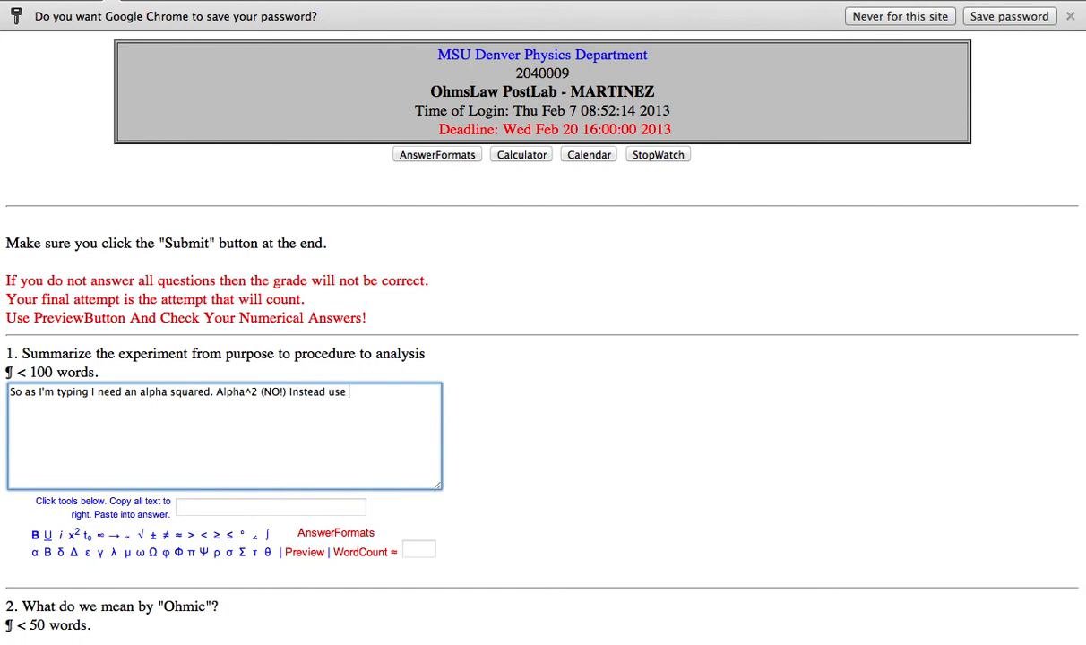
text(the formatting tookba)
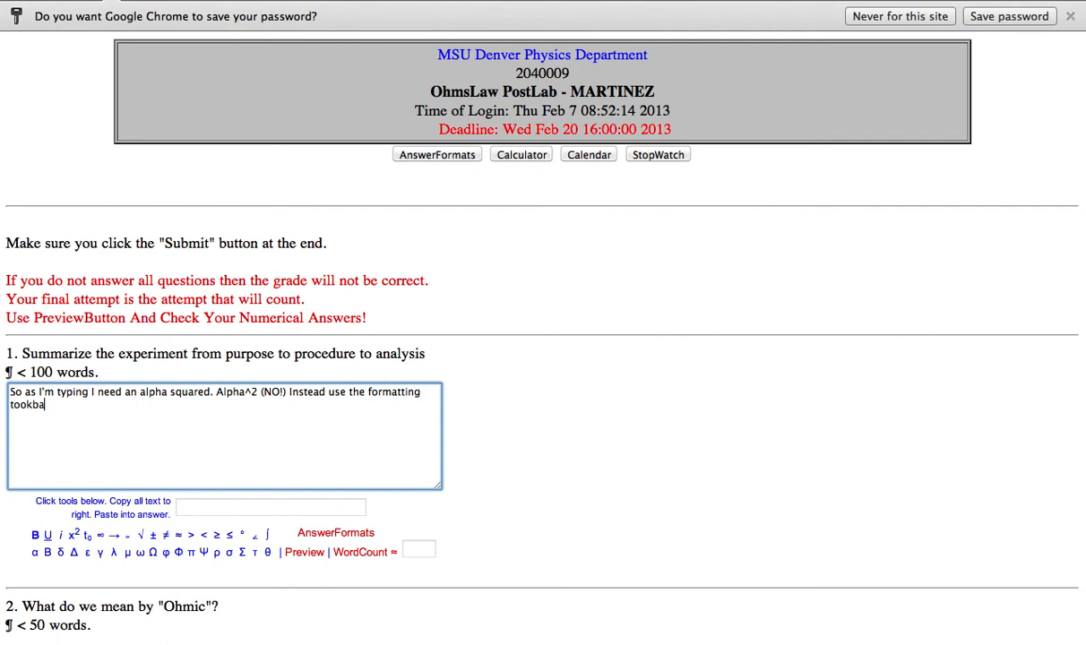
key(Backspace)
text(lbar.)
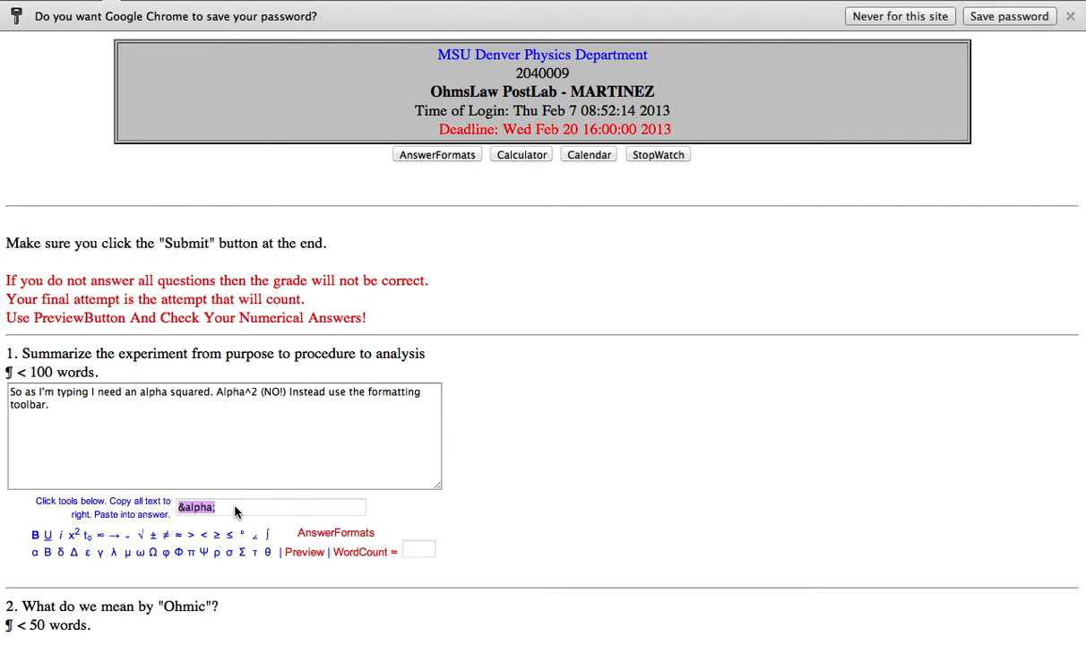
mouse_move(231, 502)
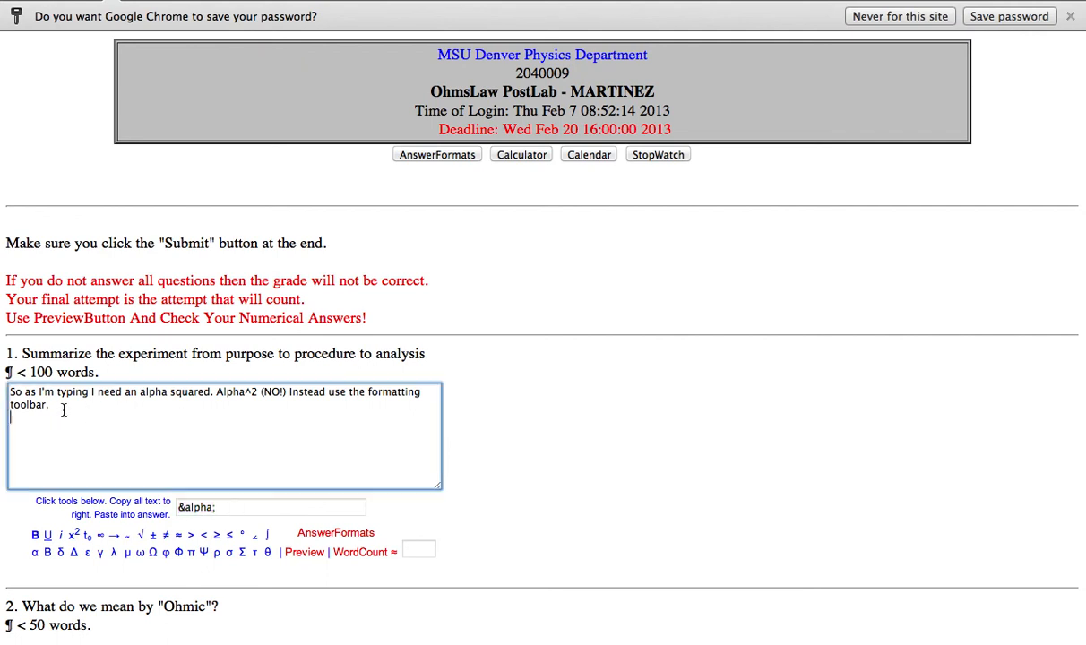
Step: Add the '&alpha;' HTML code on a new line of the answer
text(&alpha;)
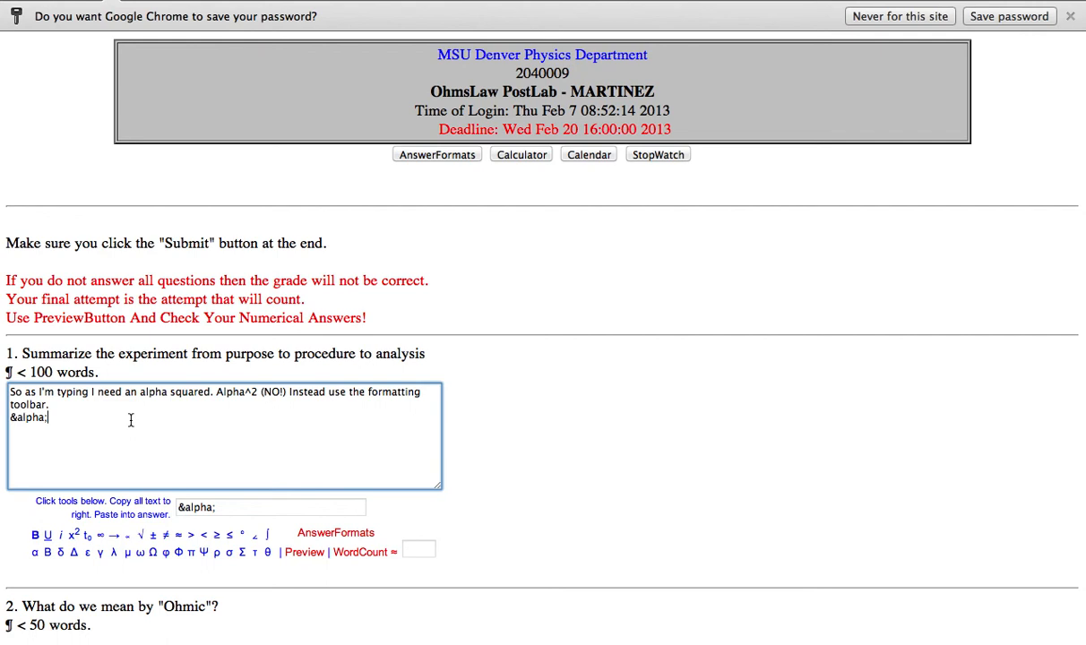
mouse_move(308, 552)
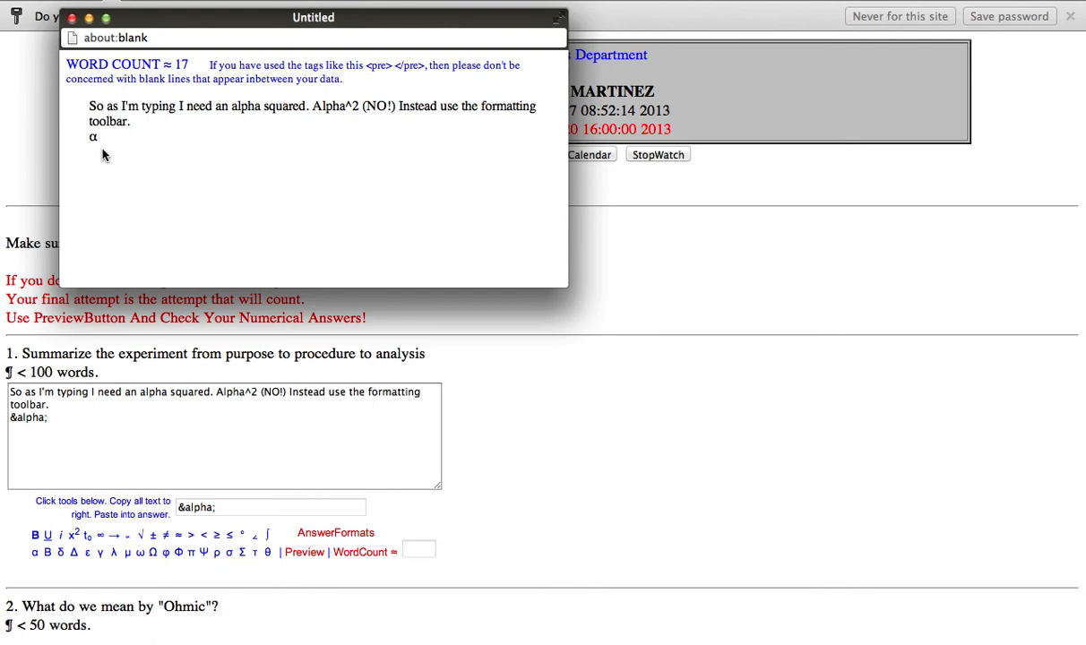
mouse_move(98, 151)
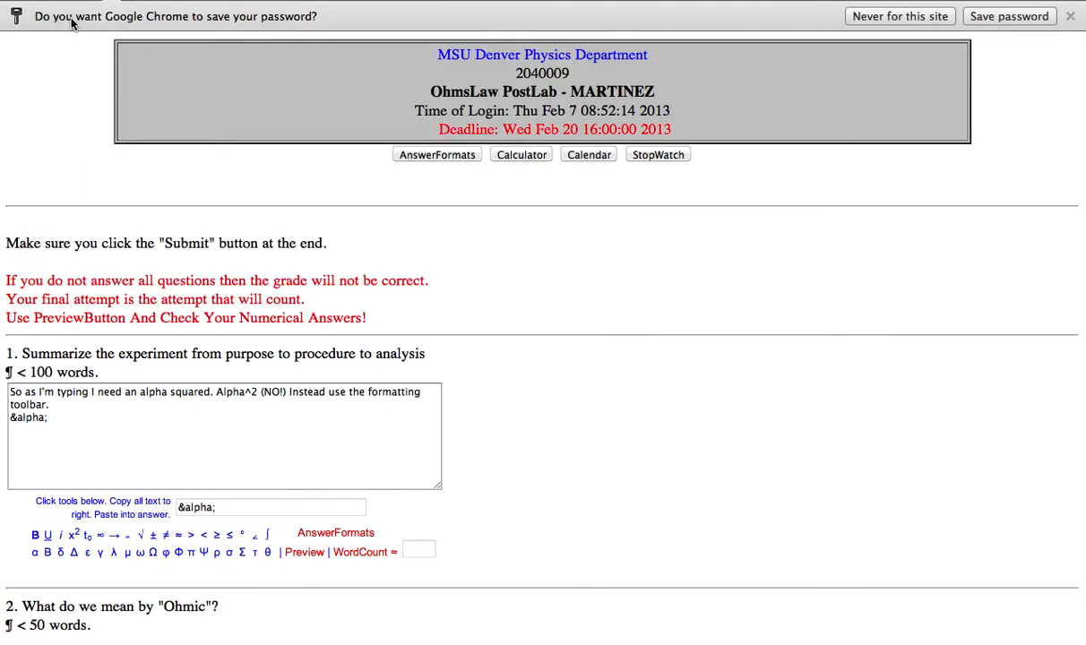
Step: Follow the alpha code with a superscript tag containing 2, preview it, and close the preview
click(224, 436)
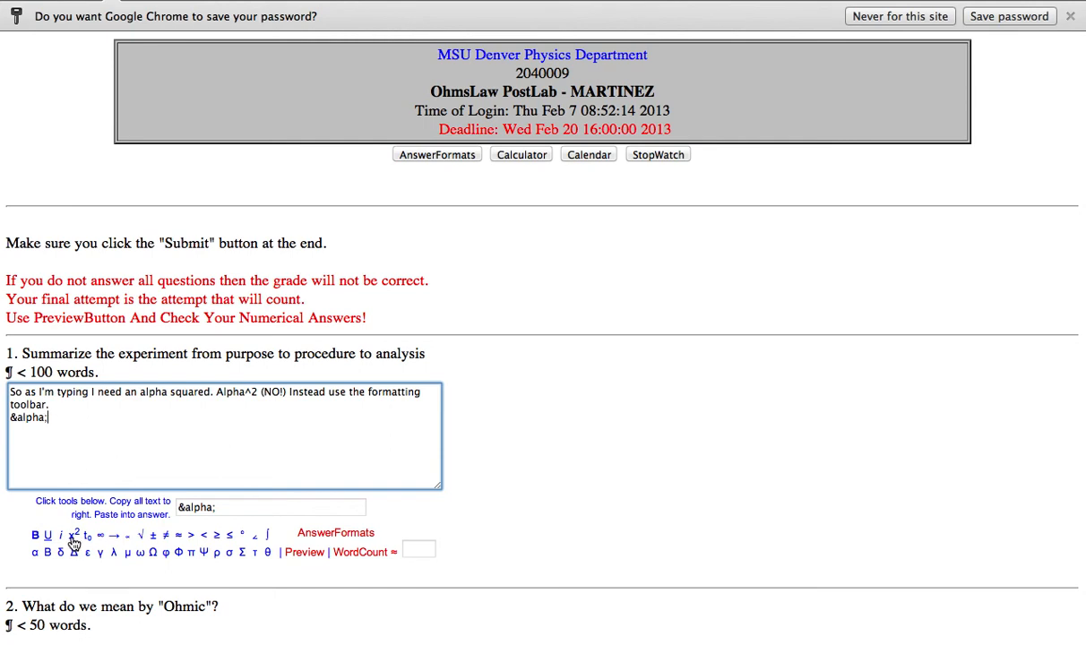
click(79, 535)
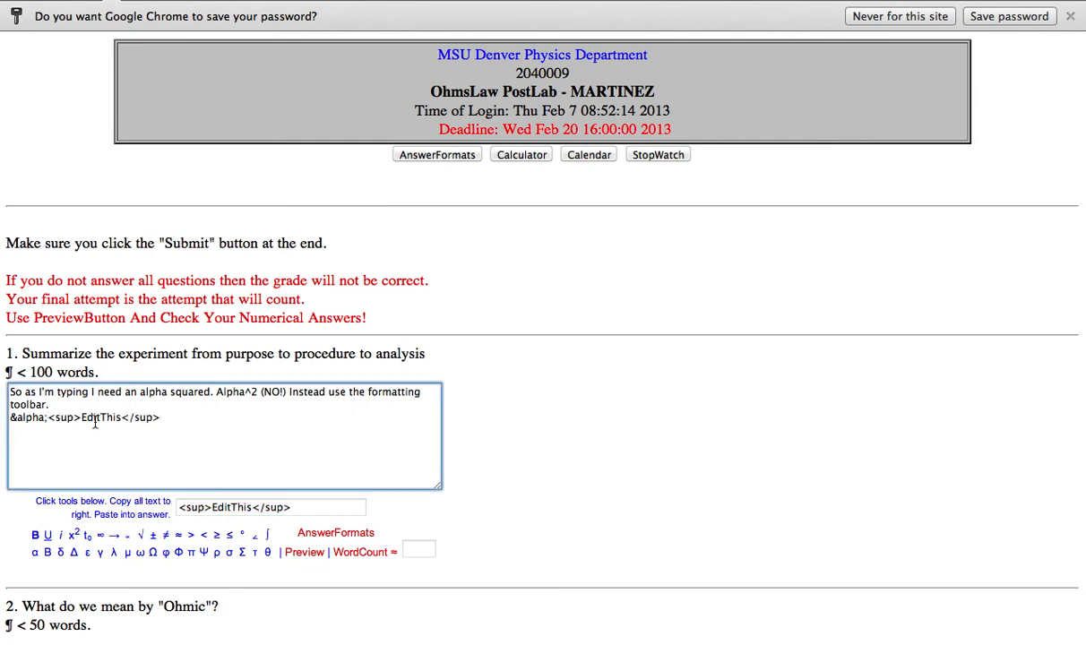
text(2)
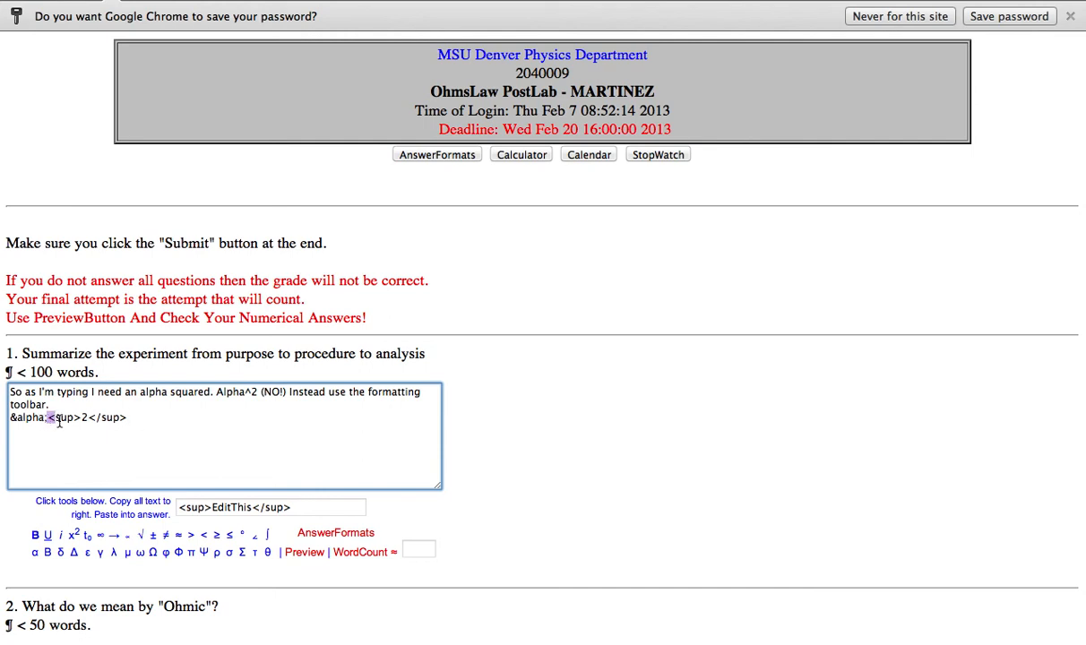
drag(49, 417, 129, 418)
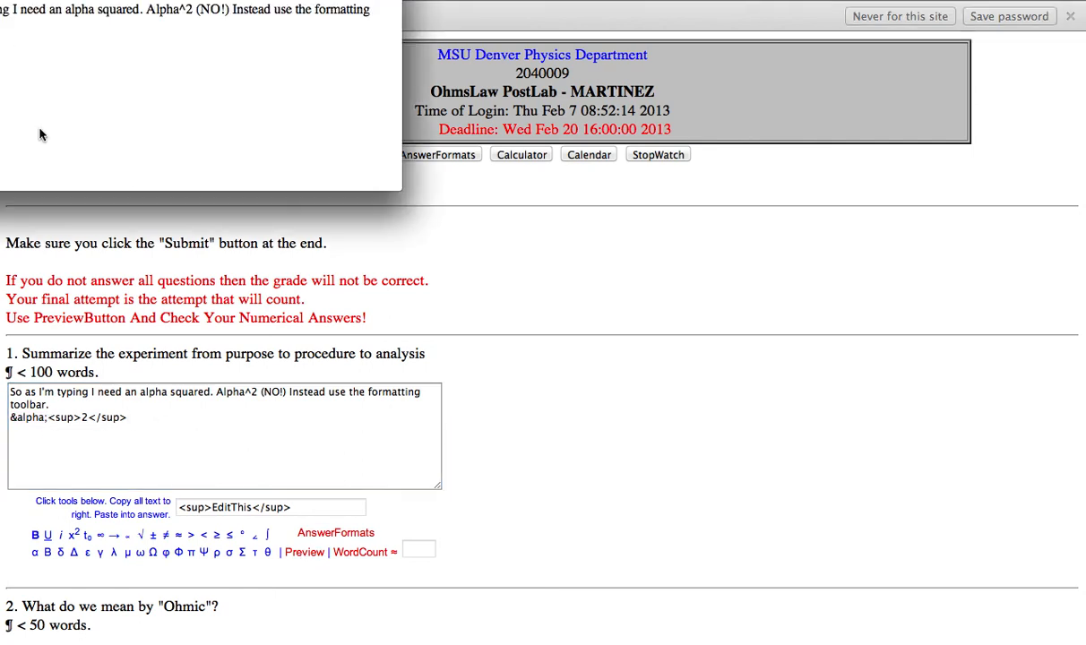
click(362, 556)
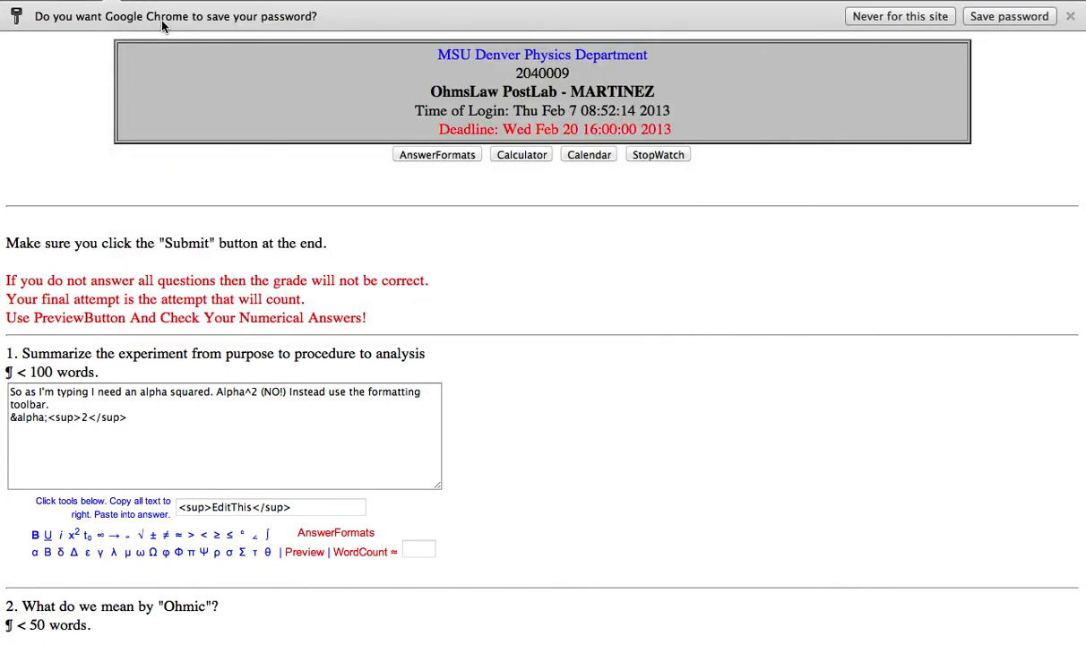
Step: Count the answer's words, giving 17
click(358, 556)
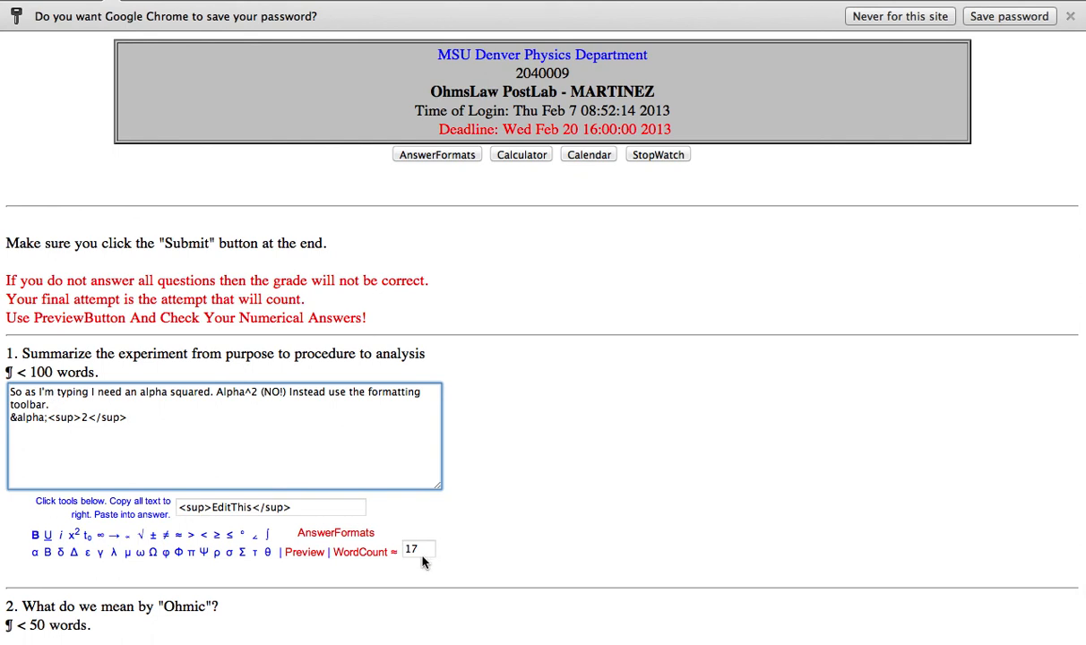
mouse_move(199, 441)
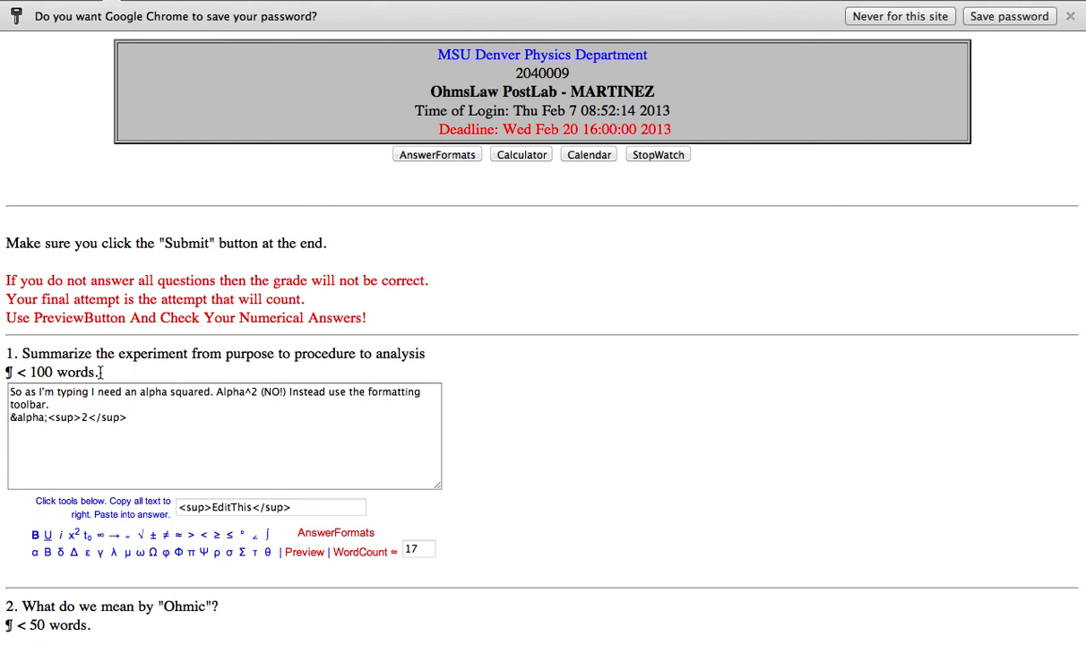
mouse_move(197, 376)
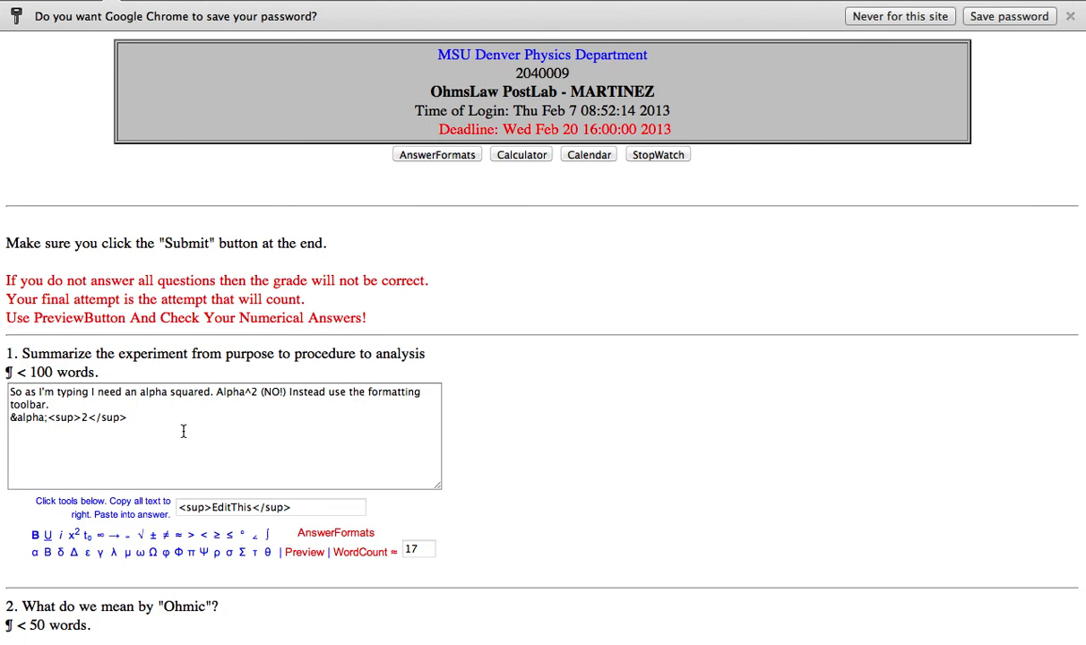
mouse_move(72, 534)
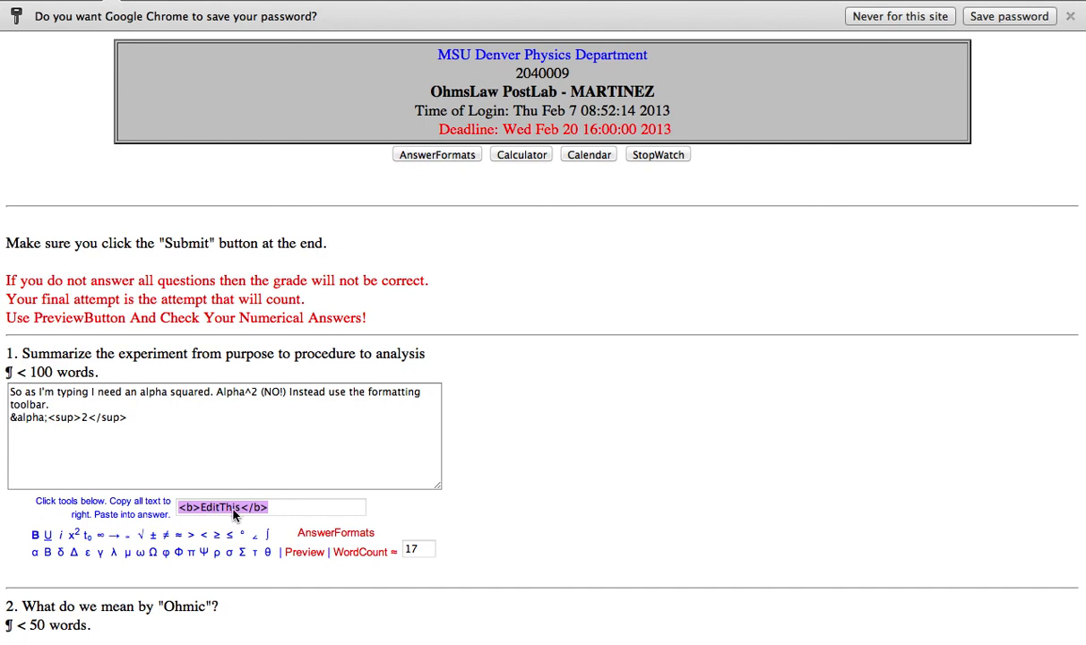
mouse_move(52, 538)
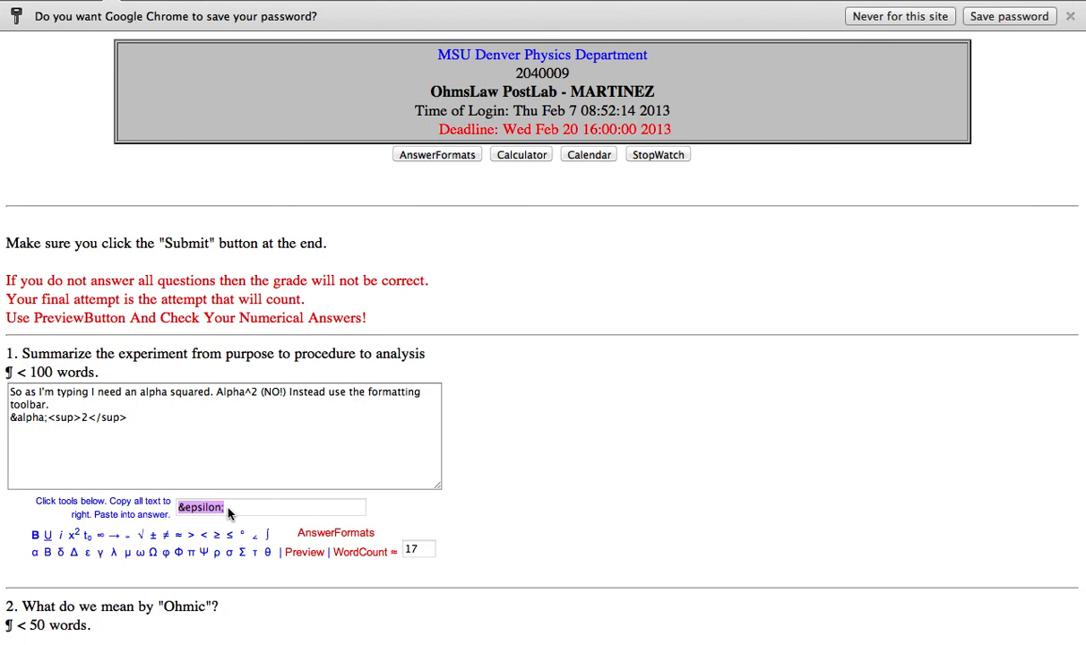
mouse_move(198, 434)
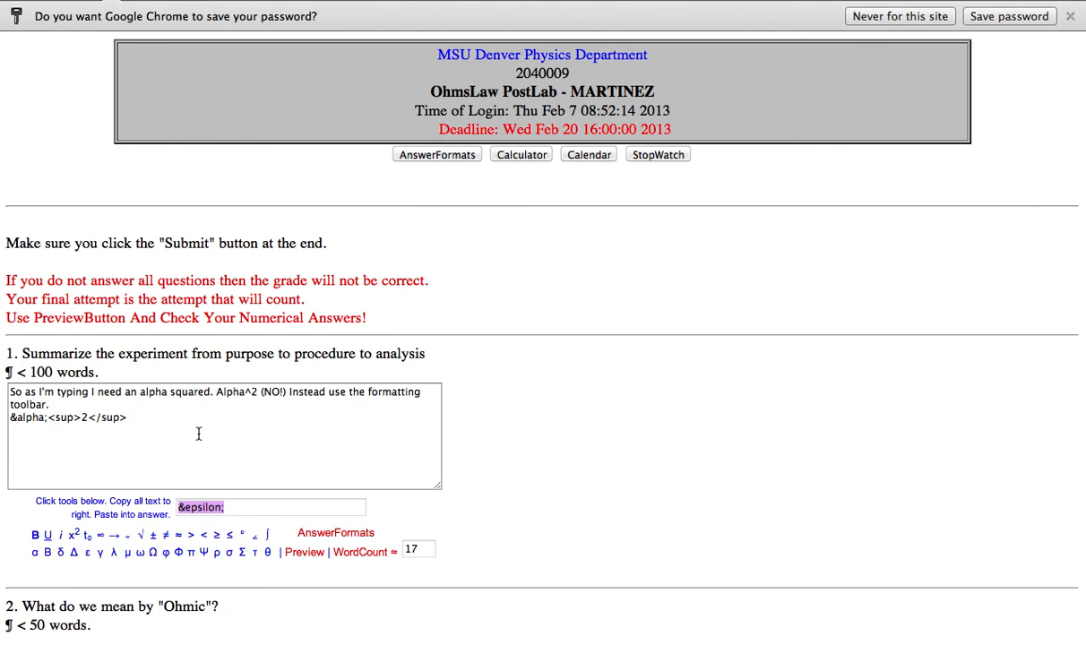